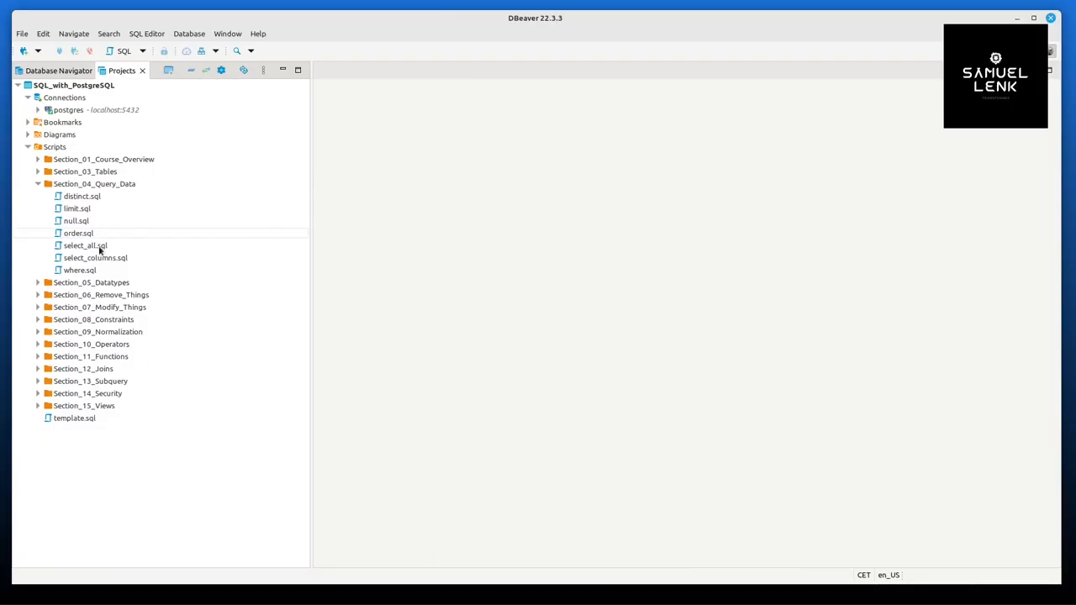
# Open order.sql from the Projects tree and view all 15 rows of the pets table
pyautogui.doubleClick(77, 232)
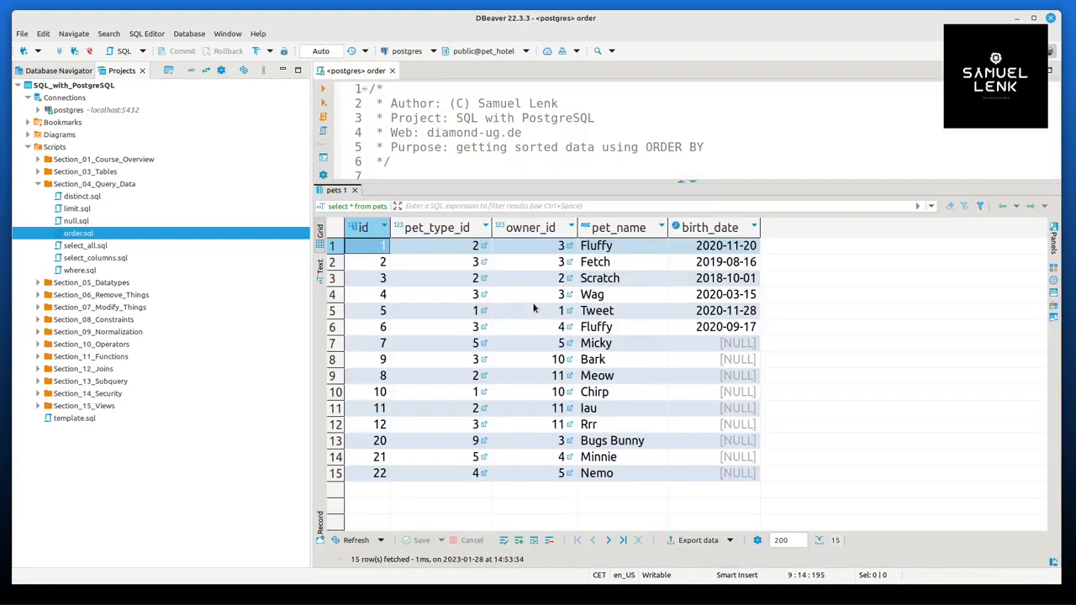
# Sort the pets query by pet_name ascending, then switch it to descending (Wag down to Bark)
pyautogui.click(622, 227)
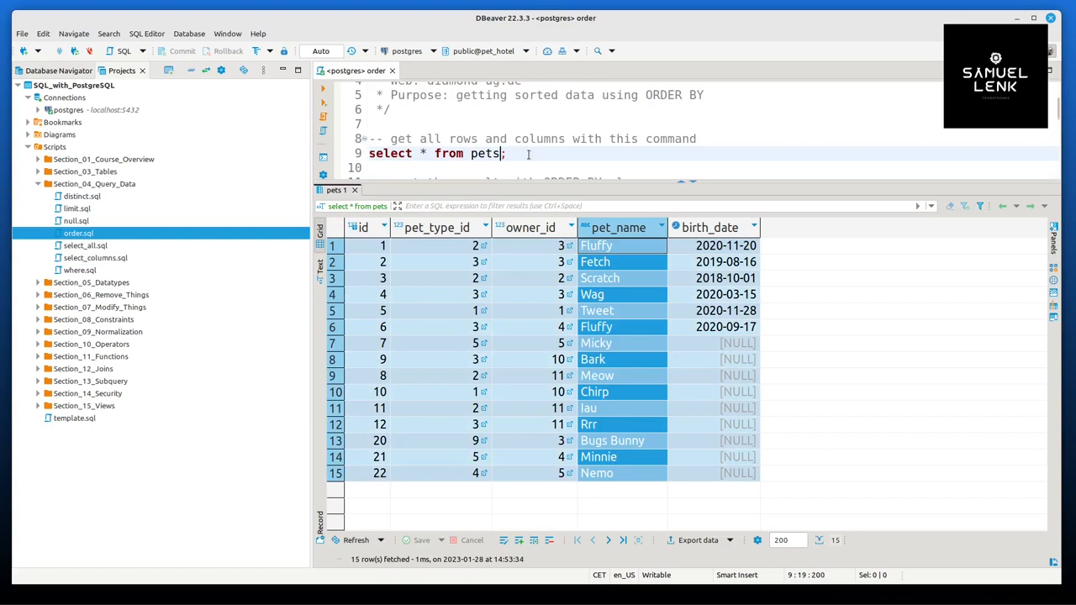
pyautogui.write('order by pet_name')
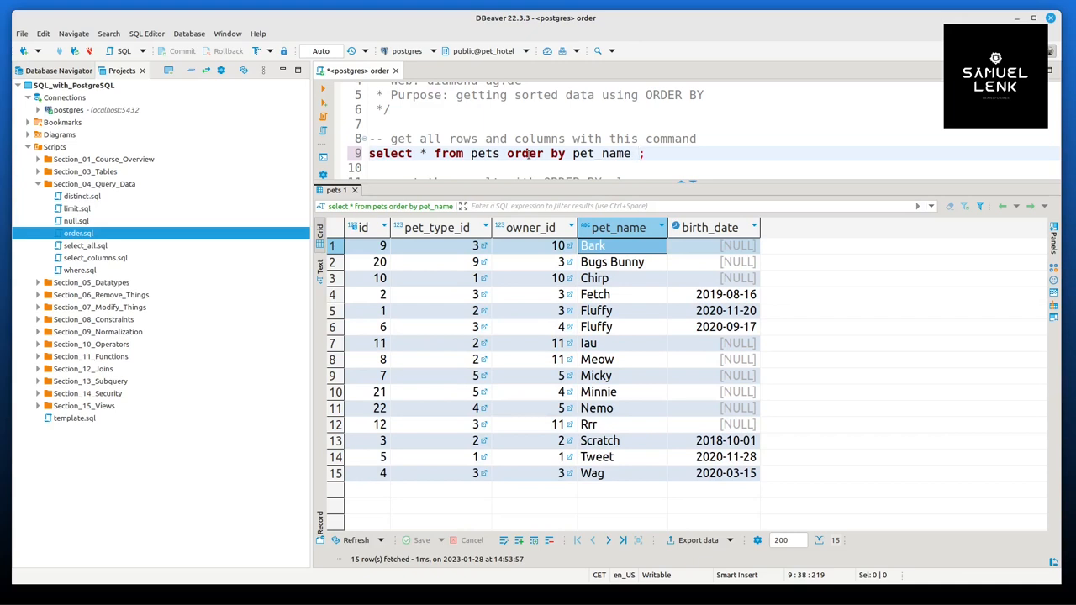
pyautogui.write('asc')
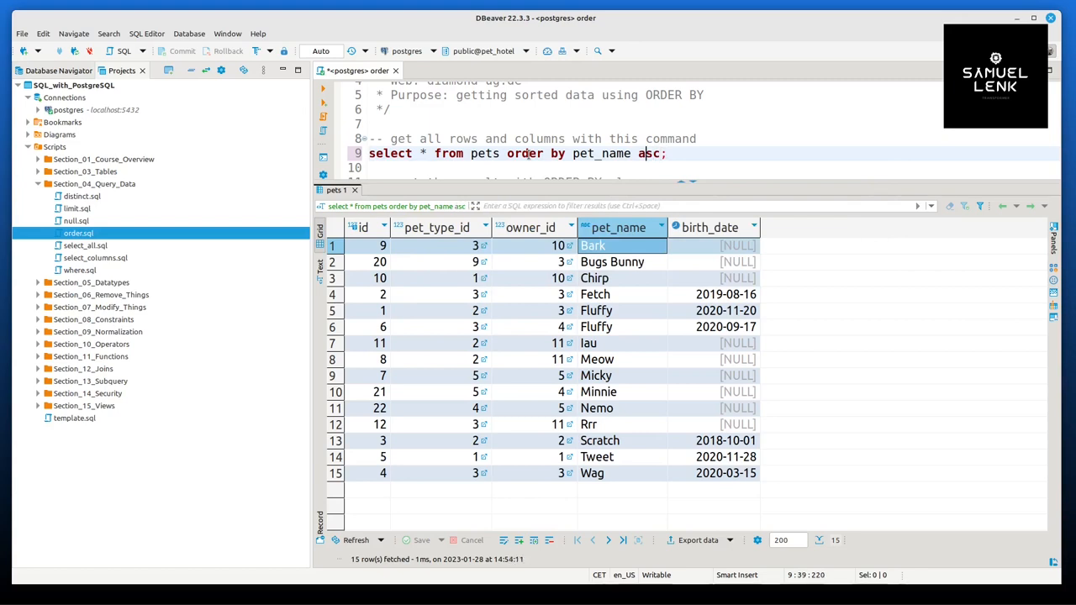
pyautogui.write('desc')
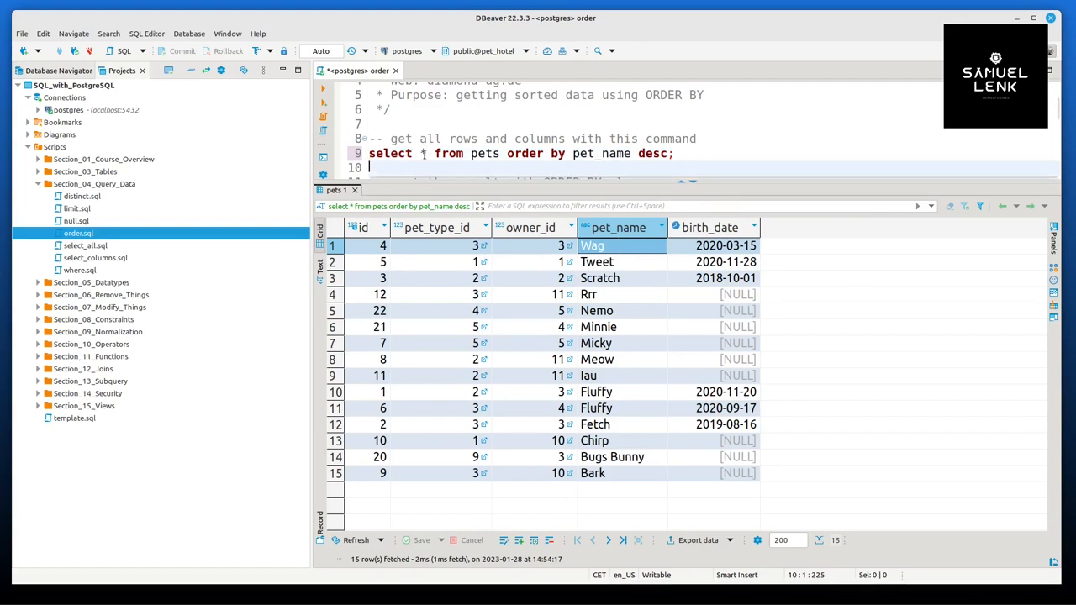
# Select only pet_name and birth_date from pets, unsorted, returning 15 rows
pyautogui.write('pet_name')
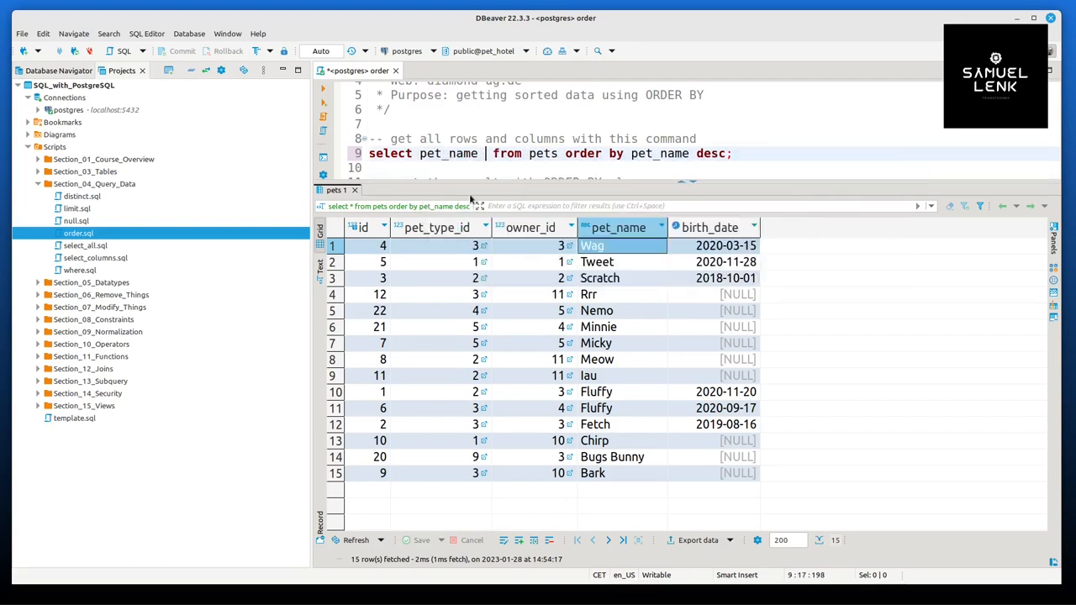
pyautogui.write(', b')
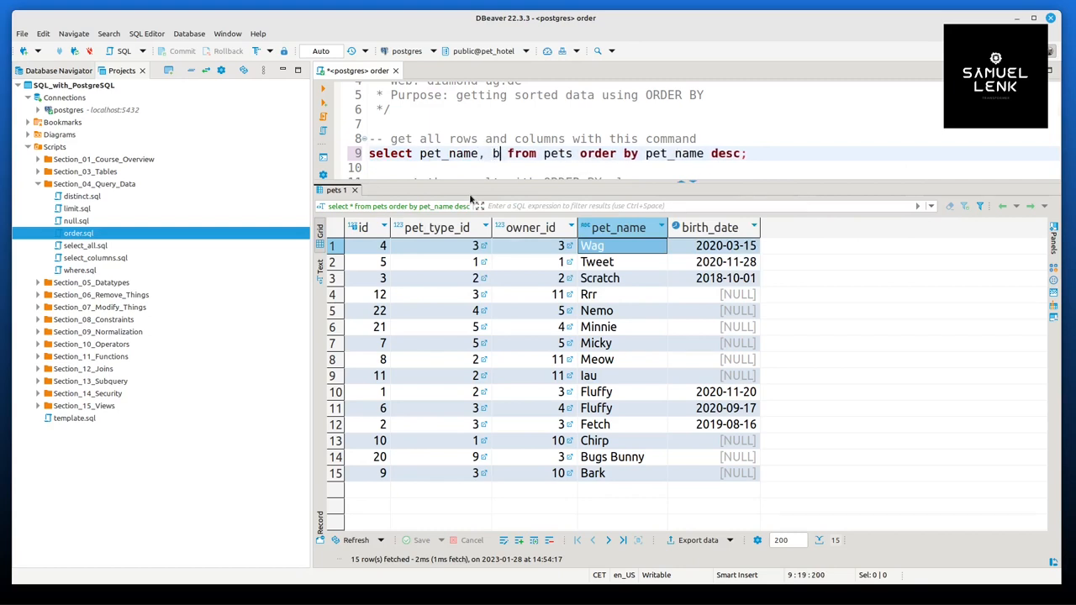
pyautogui.write('irth_date')
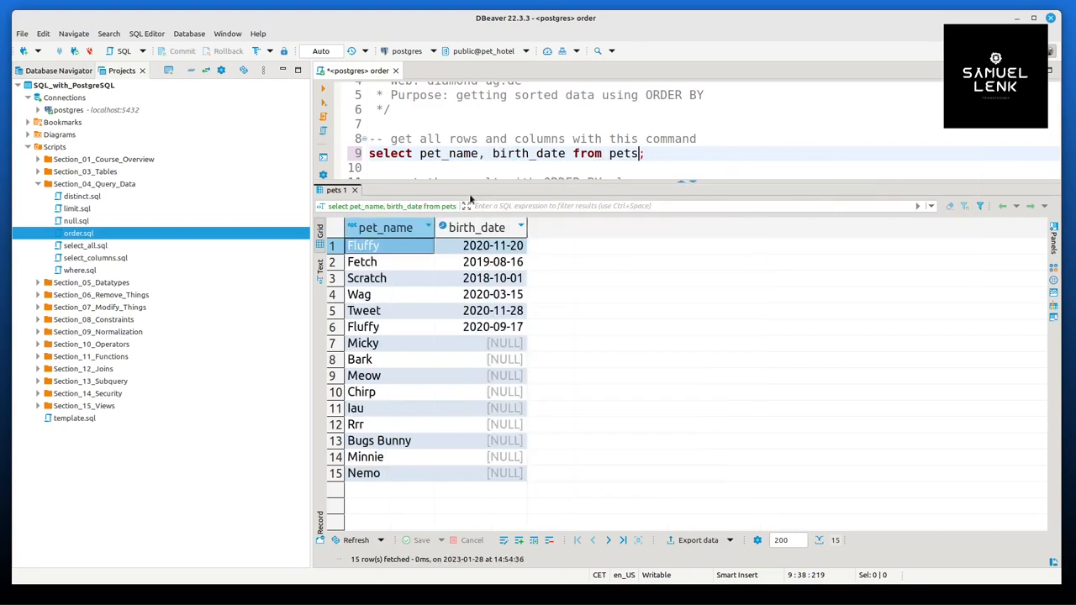
pyautogui.moveTo(485, 342)
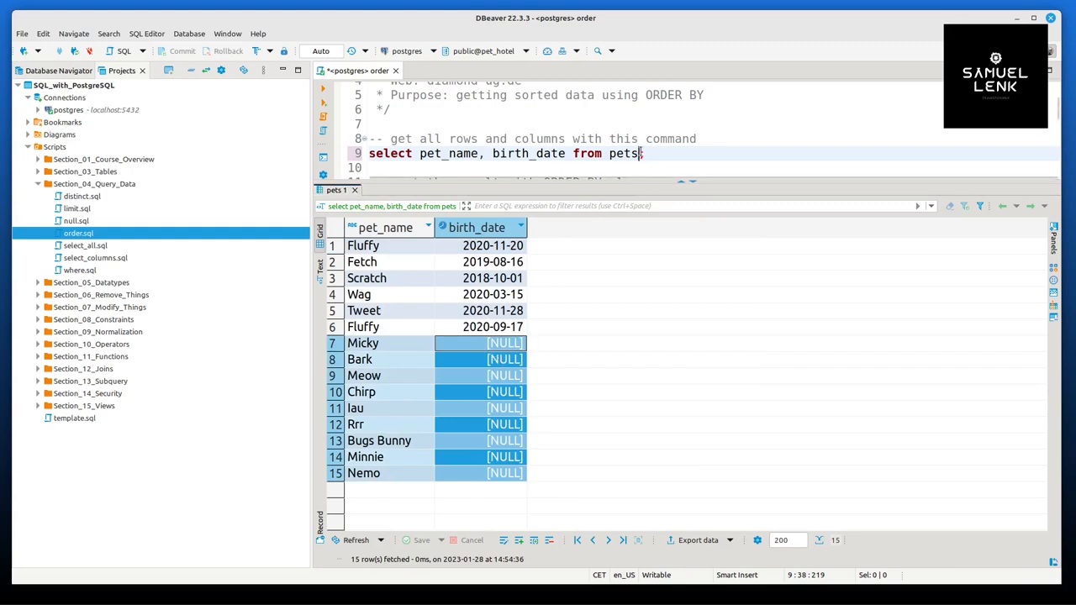
# Order the pet names by birth_date ascending with NULL dates first
pyautogui.write('order by birth_date')
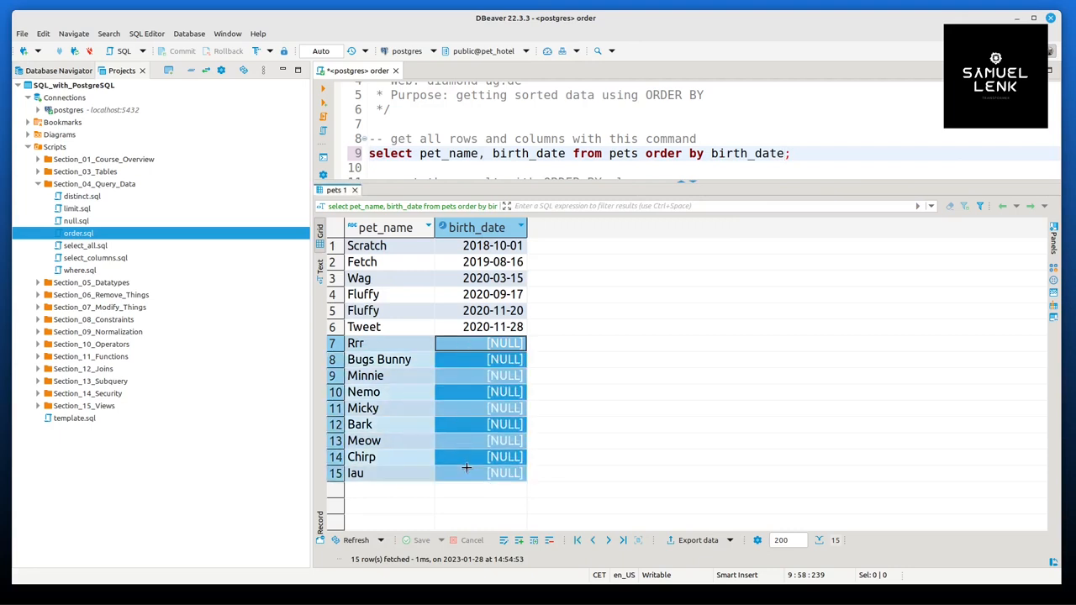
pyautogui.moveTo(467, 473)
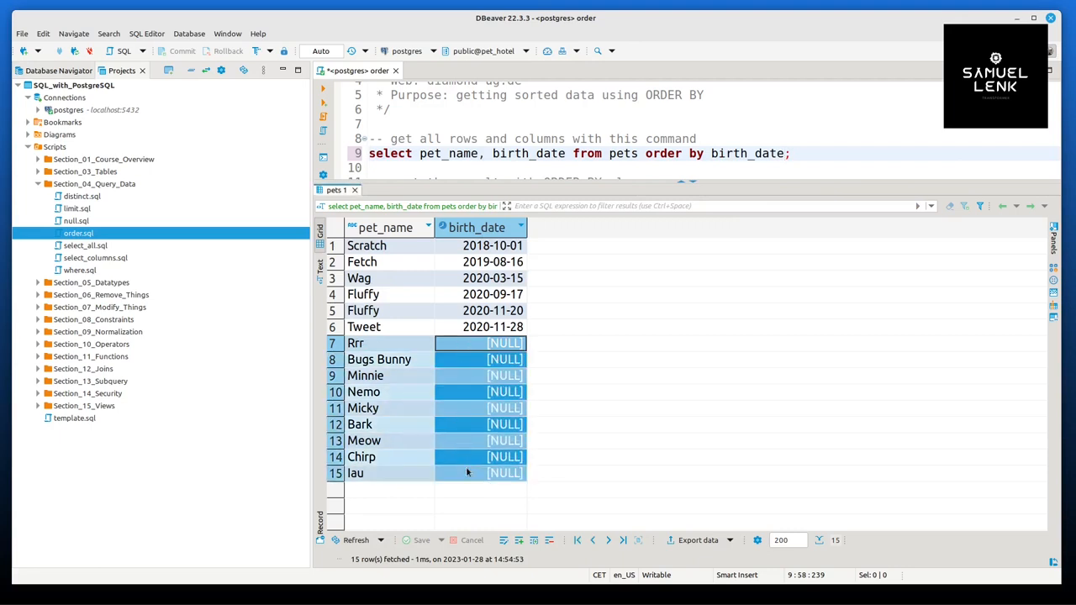
pyautogui.write('asc')
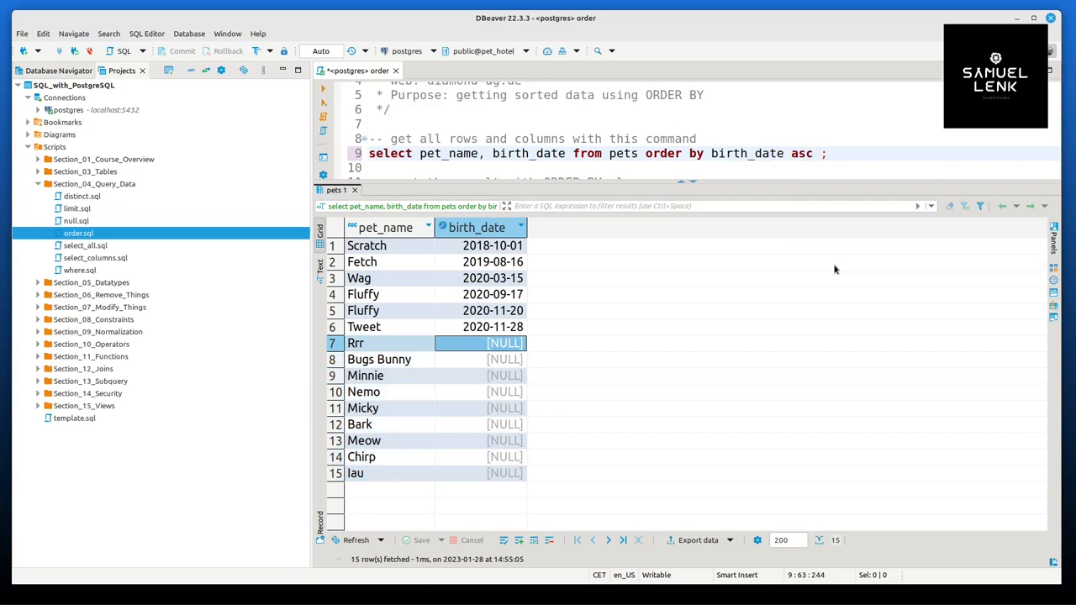
pyautogui.write('nulls')
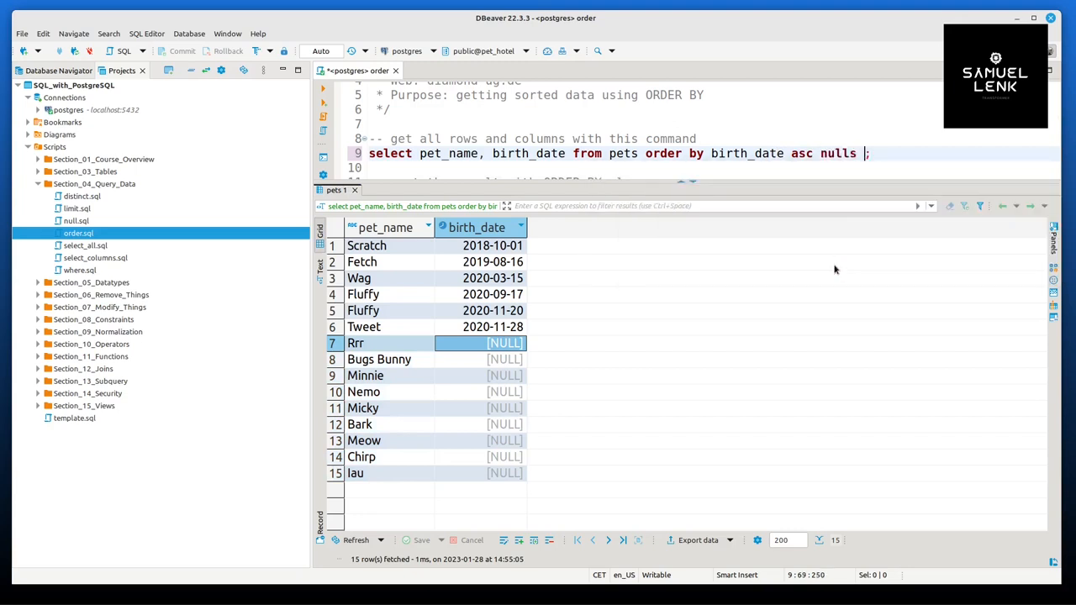
pyautogui.write('first')
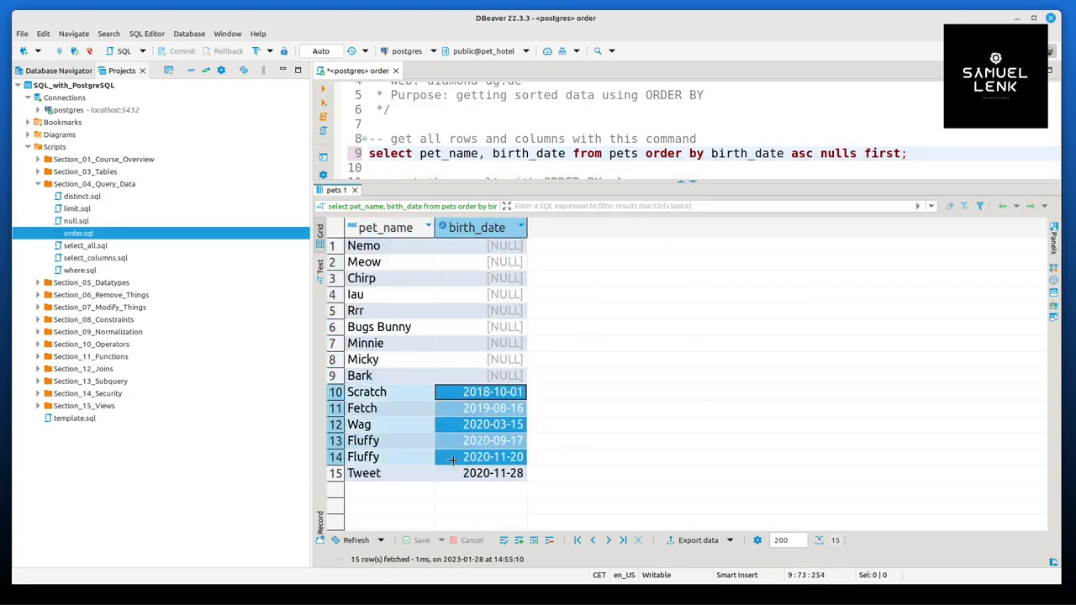
# Change the sort so NULL birth dates come last and rerun the query
pyautogui.click(493, 474)
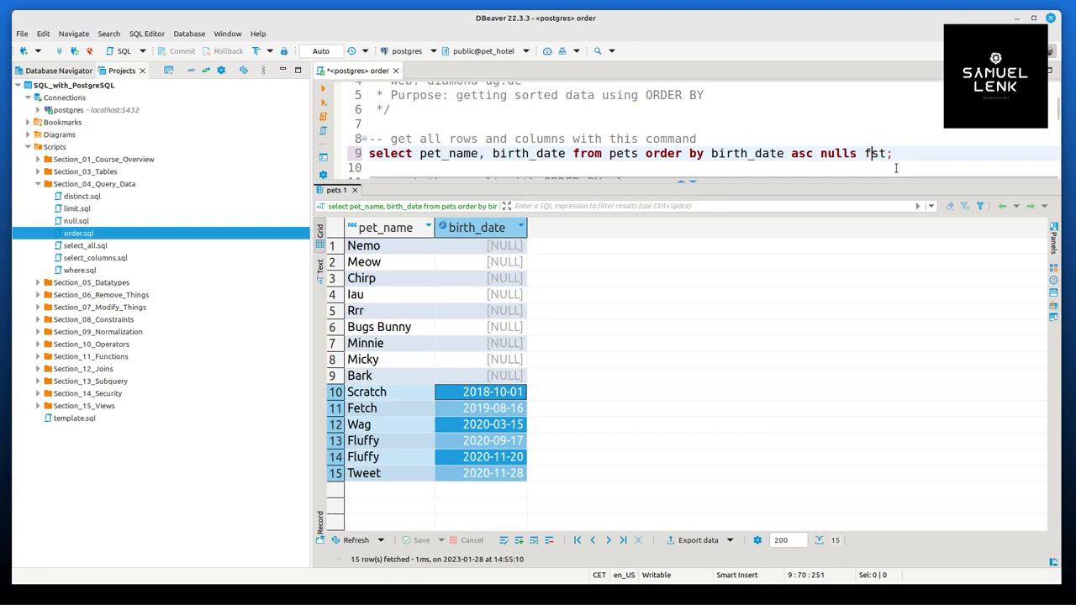
pyautogui.write('last')
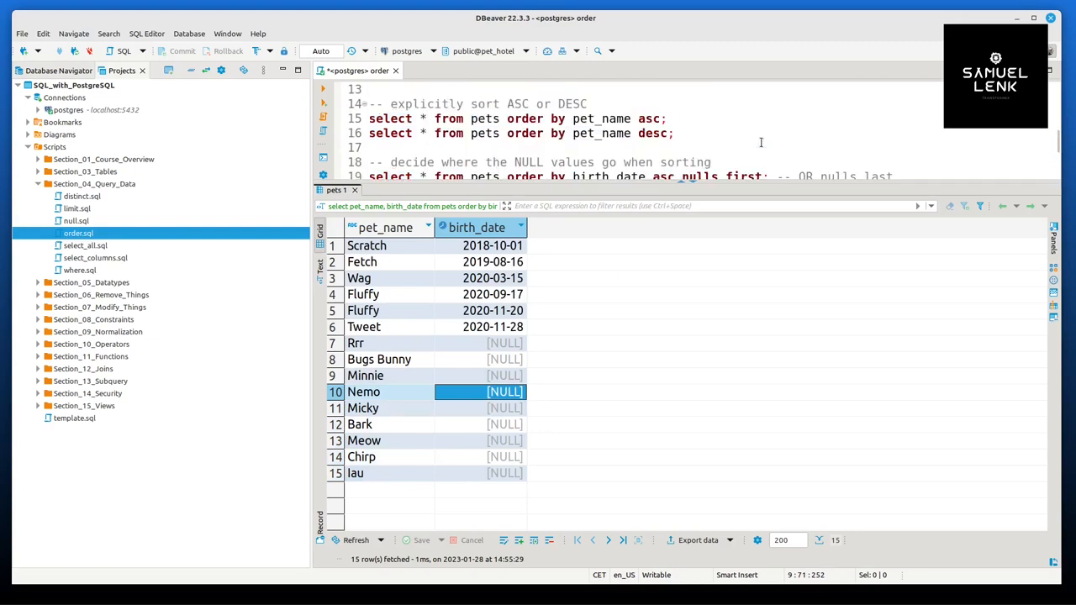
# Write a new query on line 30 selecting owner_id and pet_name from pets
pyautogui.scroll(-3)
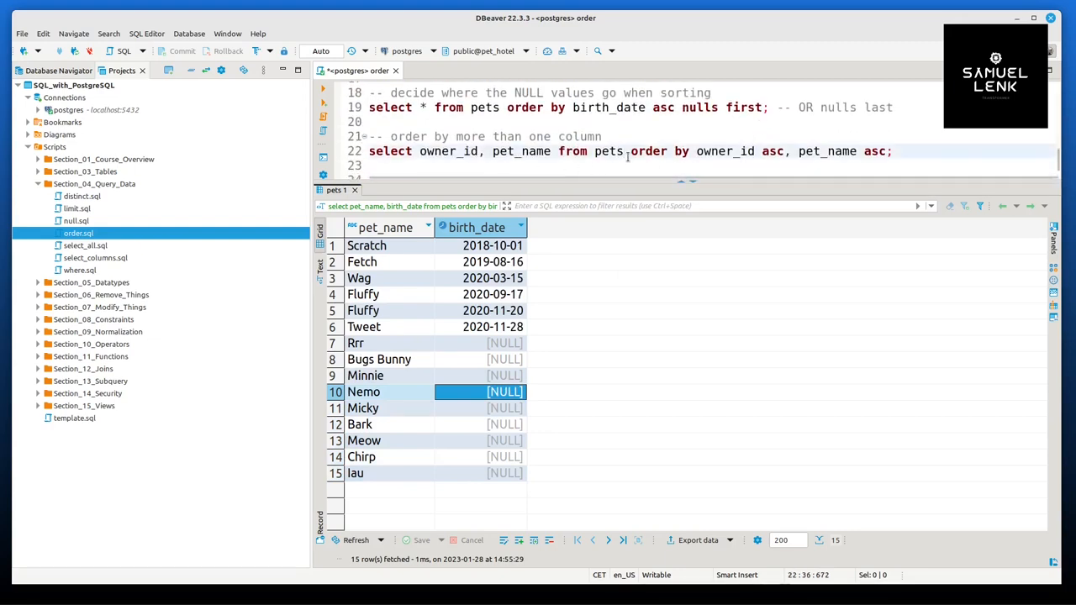
pyautogui.write('select owner_id, pet_name from pets;')
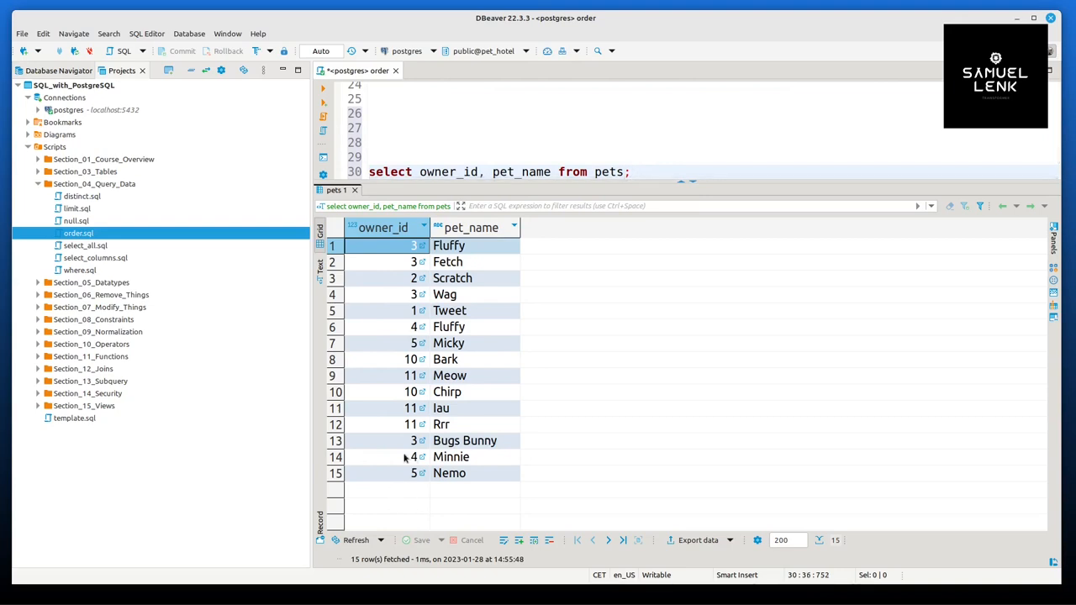
# Order the list by owner_id asc, pet_name asc, showing owner 11's three pets grouped
pyautogui.write('order by o')
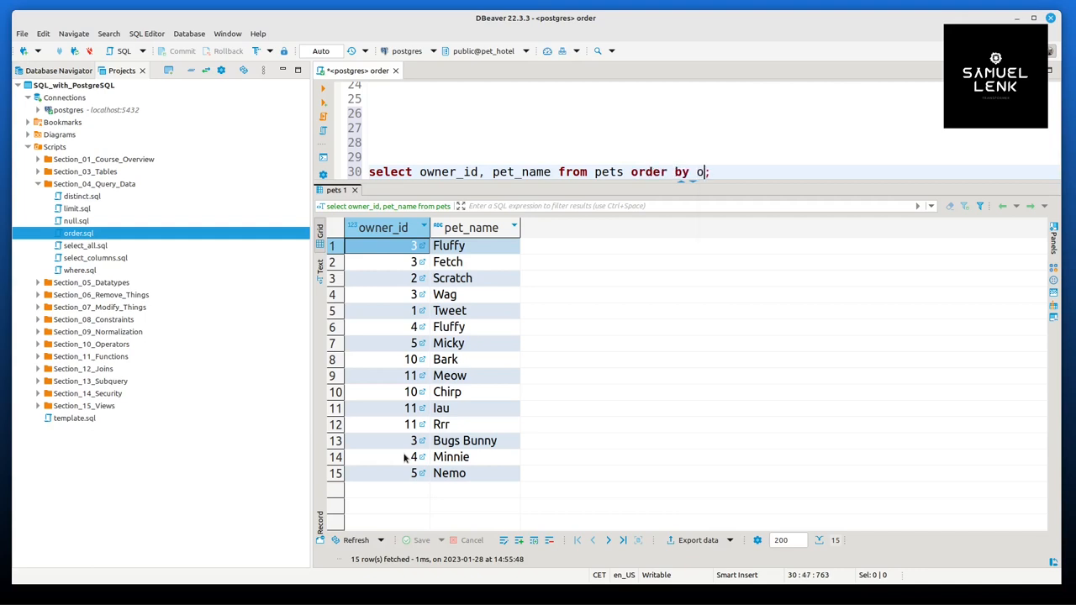
pyautogui.write('wner_id asc')
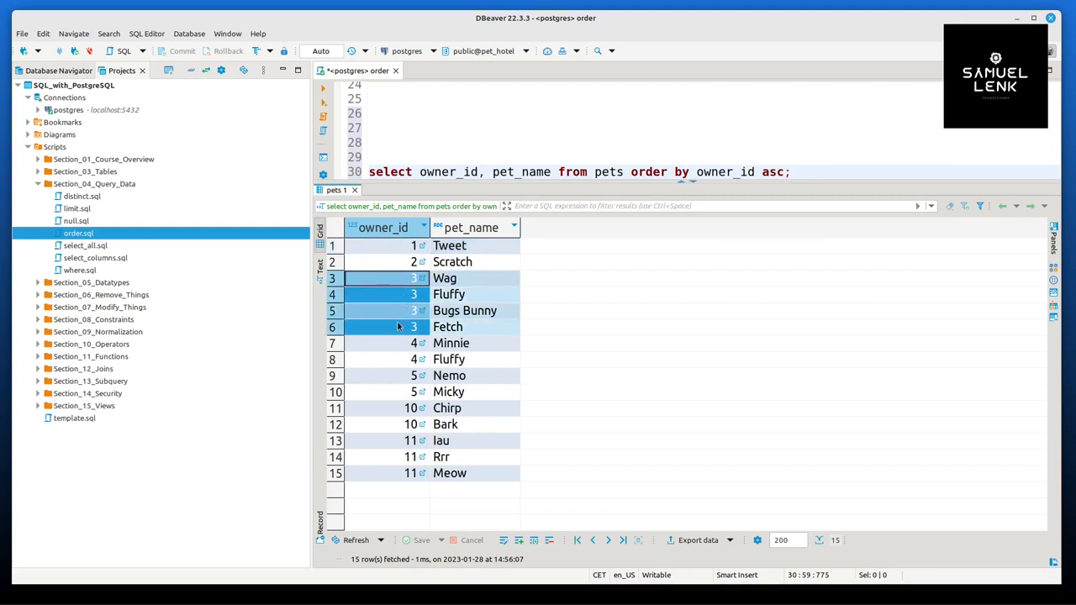
pyautogui.click(447, 326)
pyautogui.write(', ')
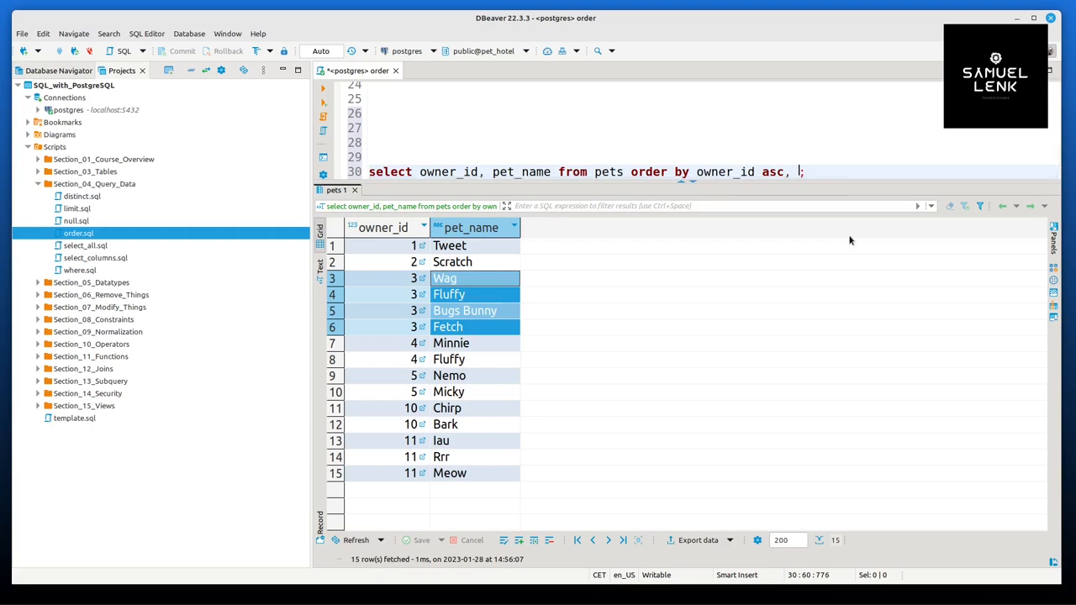
pyautogui.write('p')
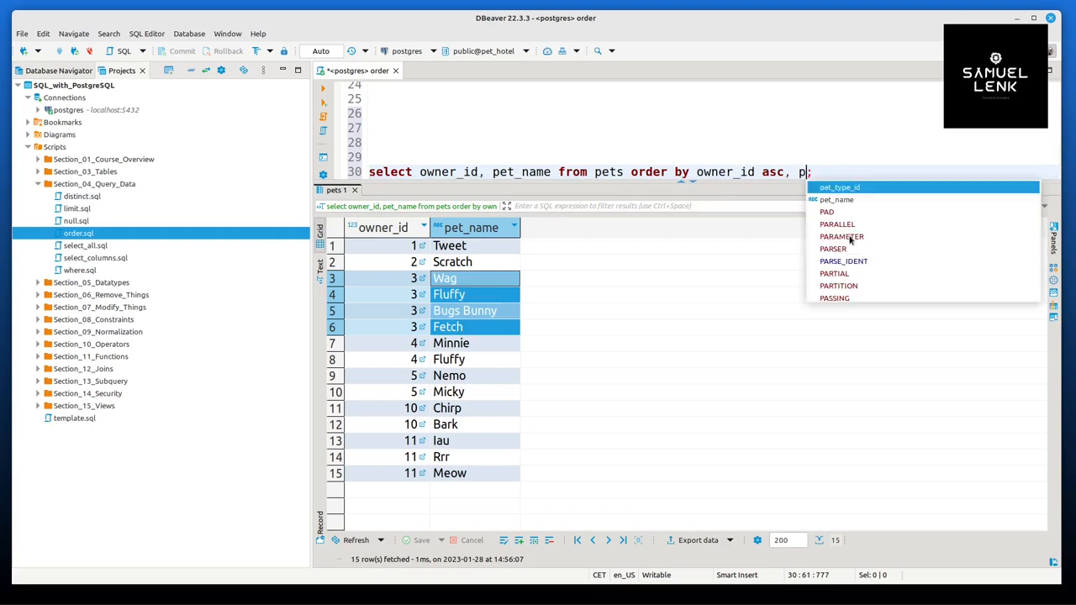
pyautogui.write('et_name asc')
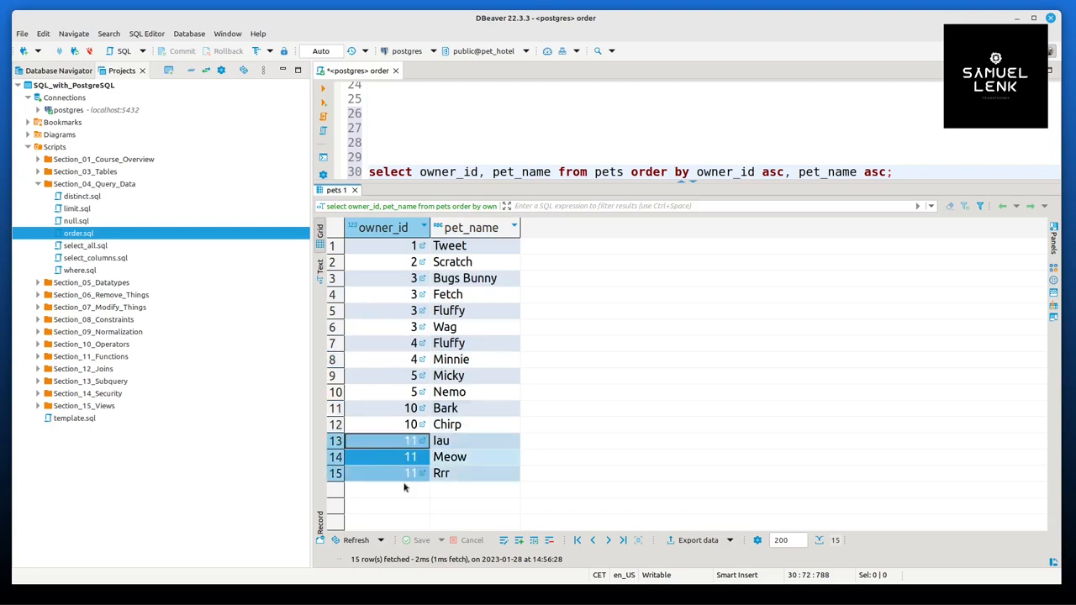
pyautogui.click(454, 474)
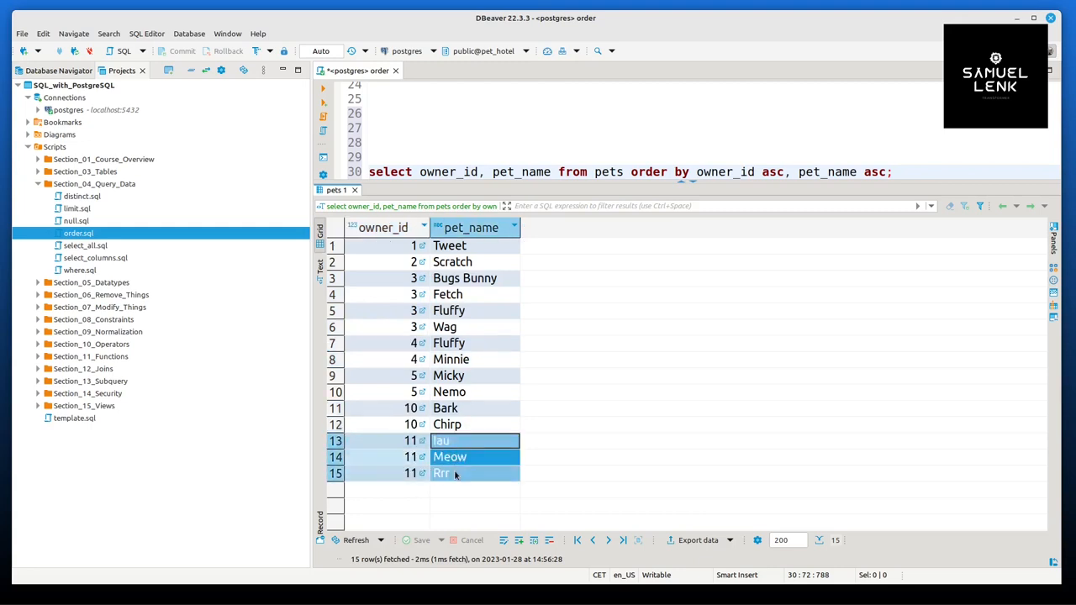